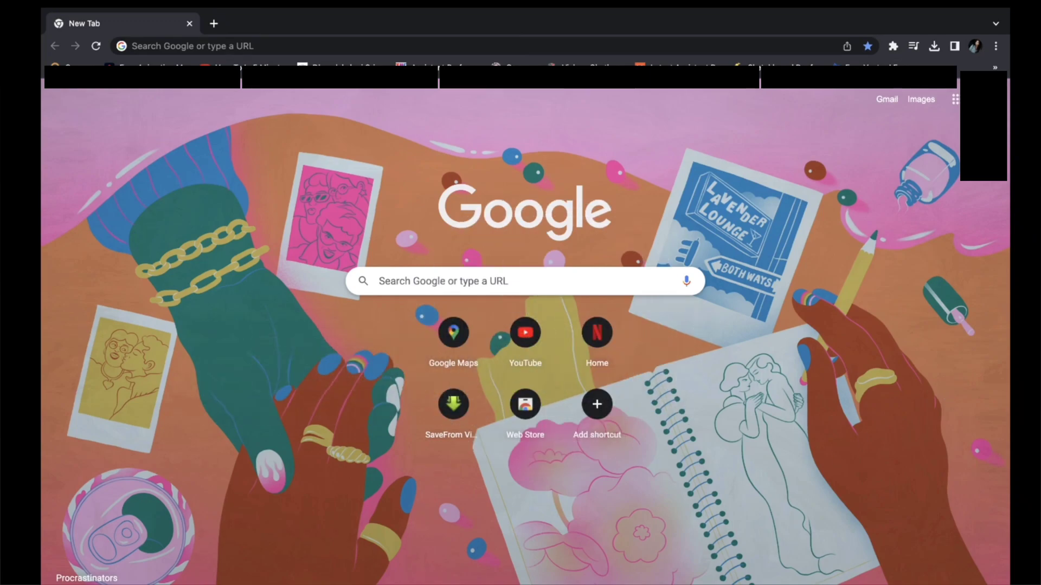
{"action": "mouse_move", "coordinate": [873, 130]}
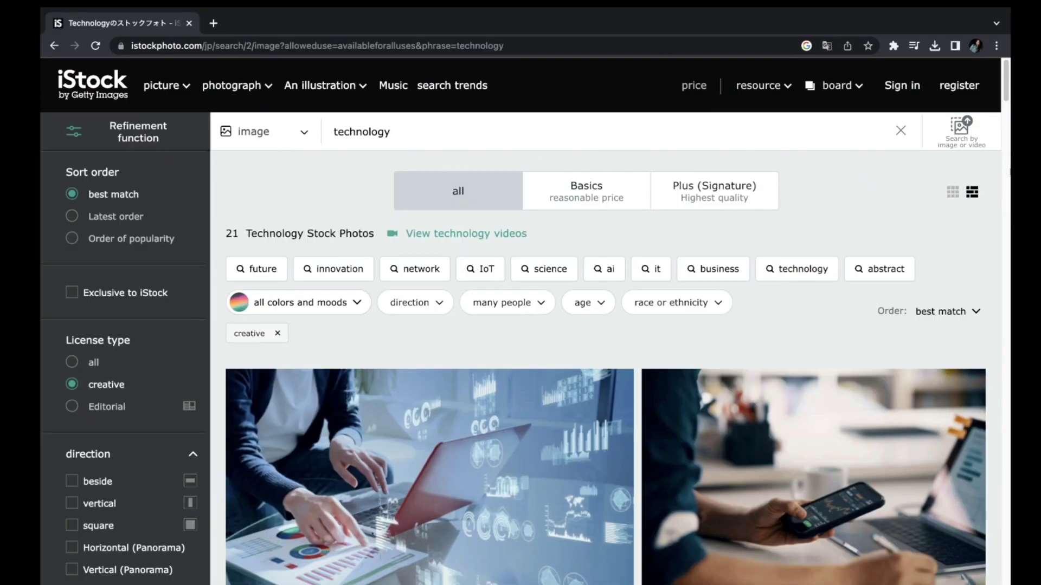
- Scroll the iStock 'technology' results and open the young woman with glowing globe photo
{"action": "scroll", "scroll_direction": "down", "scroll_amount": 3}
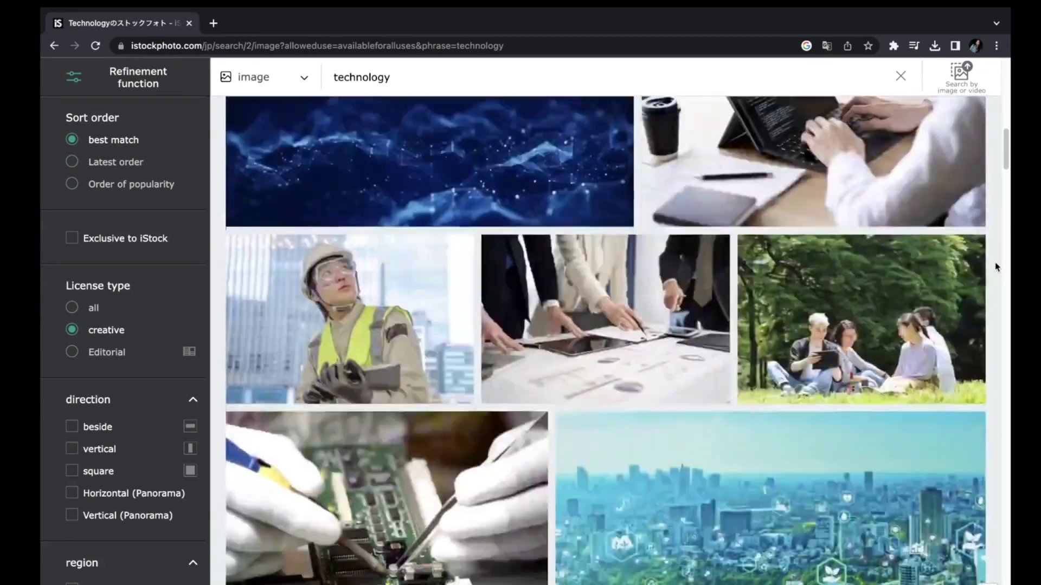
{"action": "scroll", "scroll_direction": "down", "scroll_amount": 3}
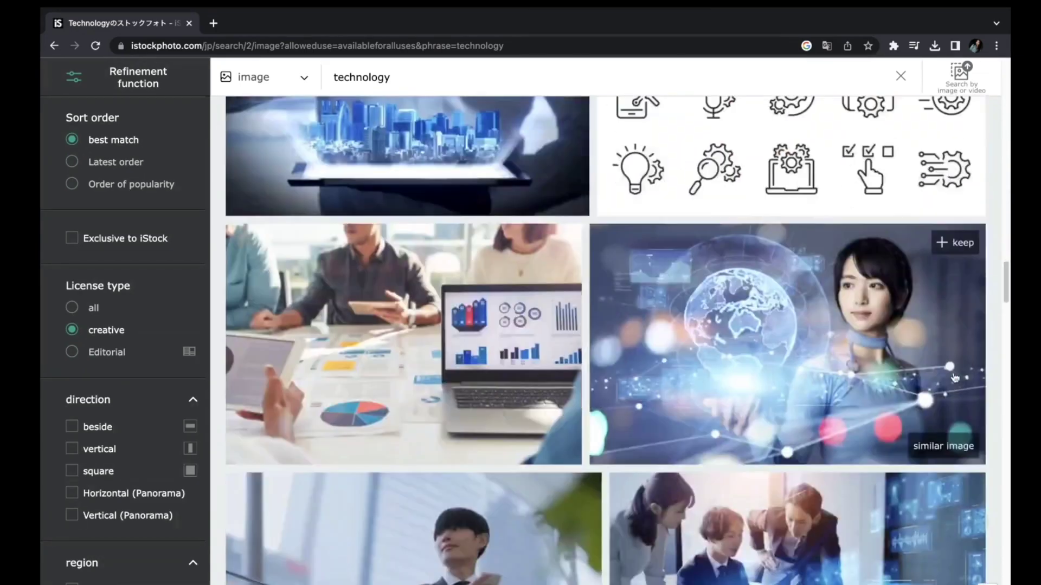
{"action": "left_click", "coordinate": [786, 345]}
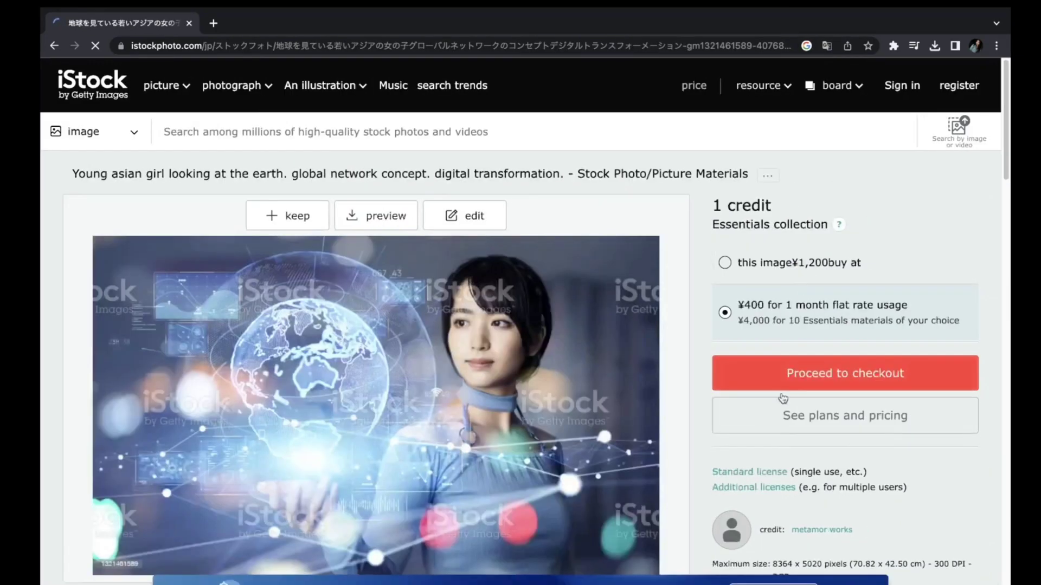
- Download the watermarked preview of the woman and globe photo from iStock
{"action": "left_click", "coordinate": [376, 215]}
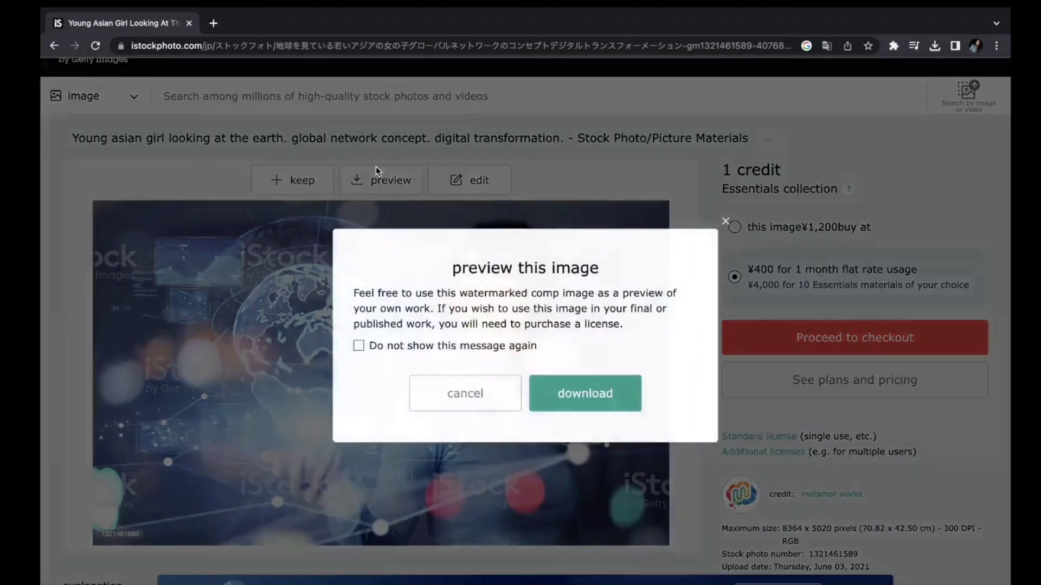
{"action": "left_click", "coordinate": [584, 392]}
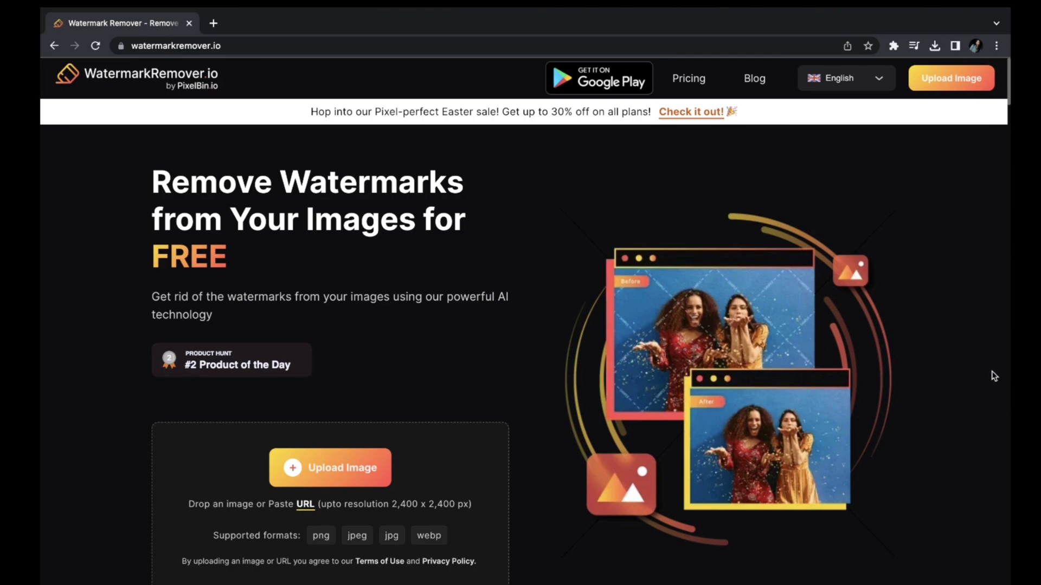
{"action": "mouse_move", "coordinate": [962, 393]}
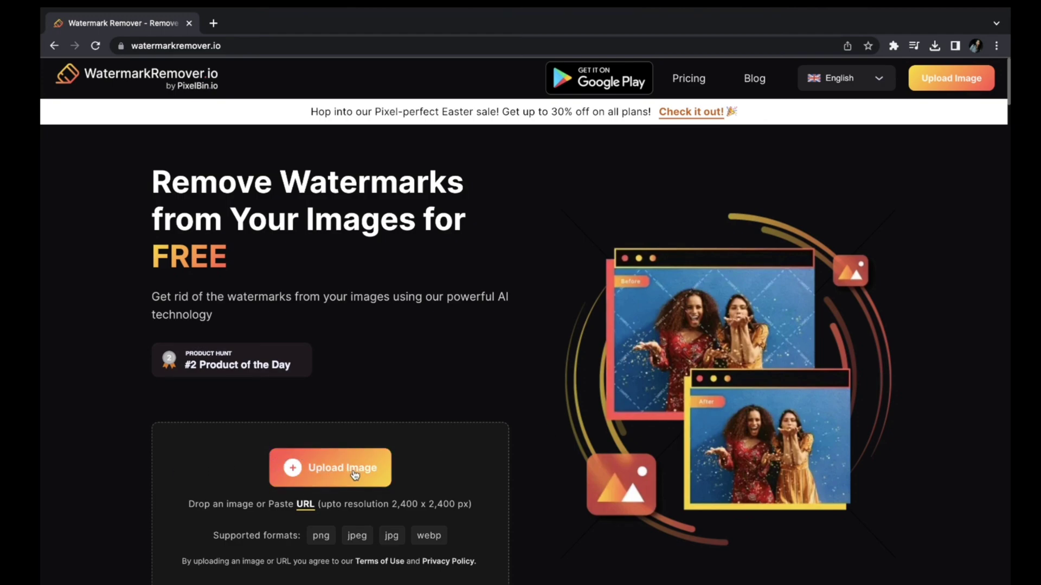
- Upload the downloaded iStock preview to get the Original vs Watermark Removed comparison
{"action": "left_click", "coordinate": [330, 467]}
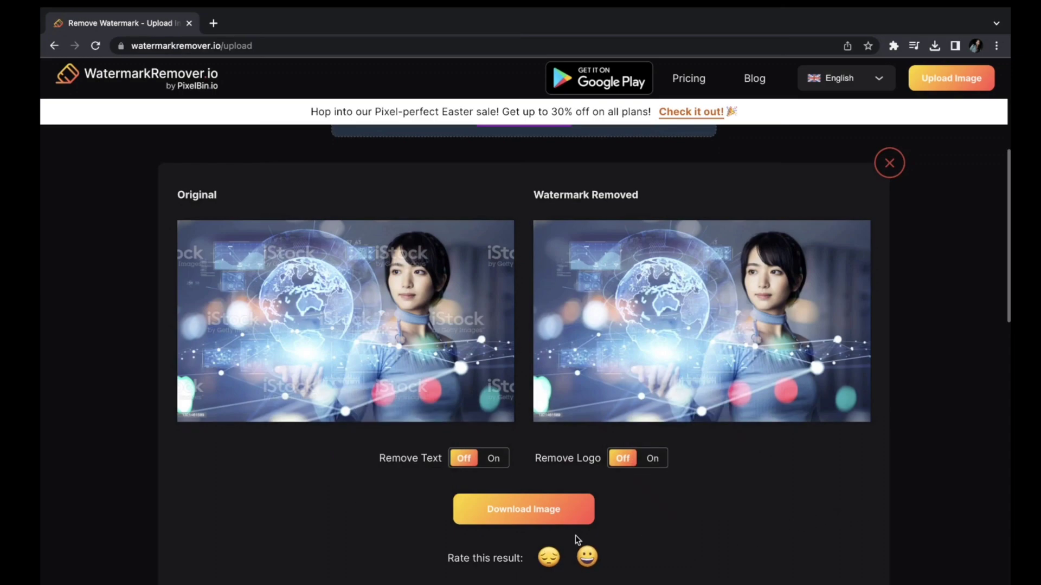
{"action": "left_click", "coordinate": [523, 509]}
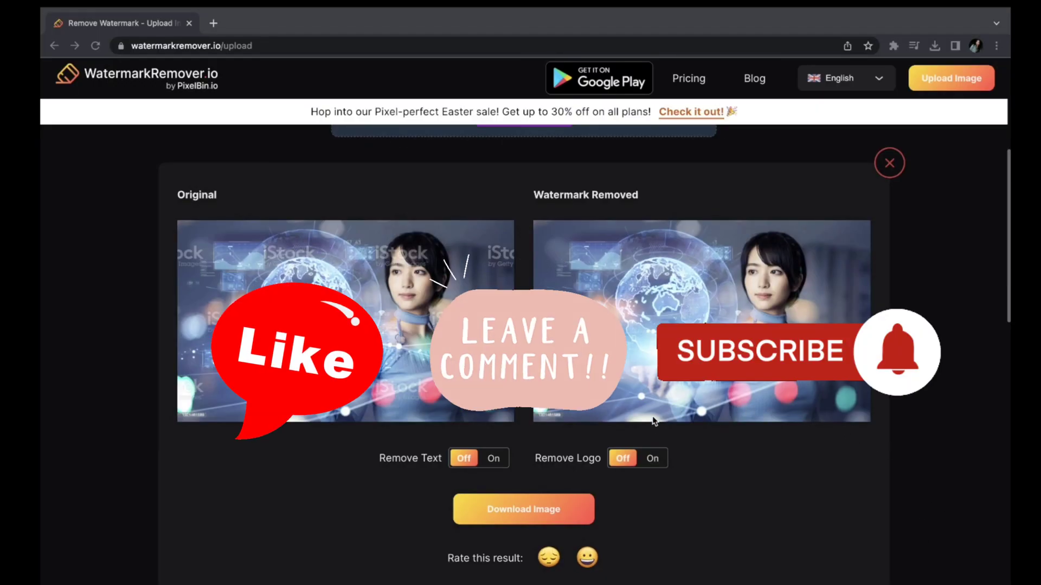
{"action": "mouse_move", "coordinate": [916, 520]}
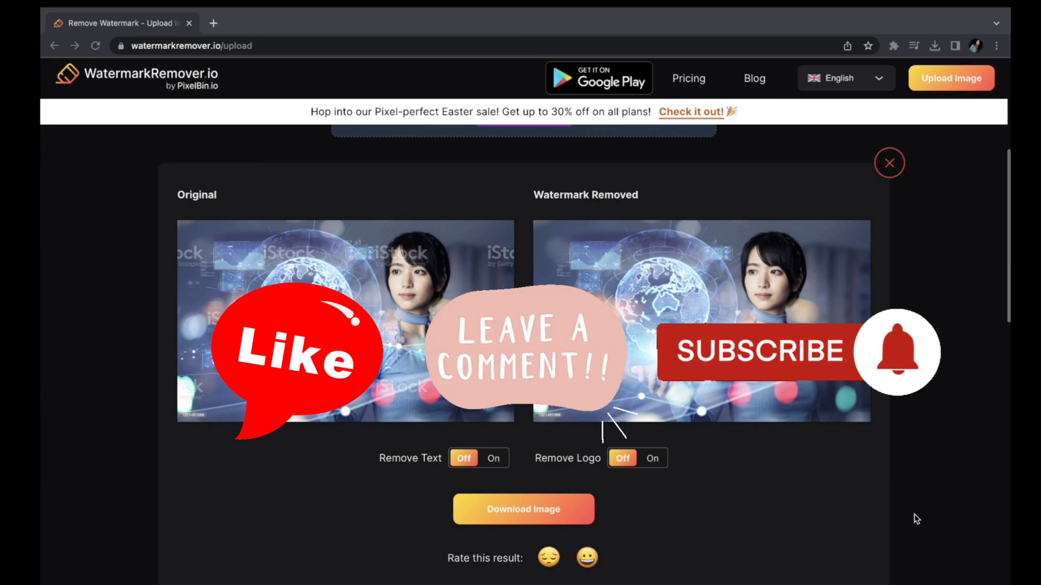